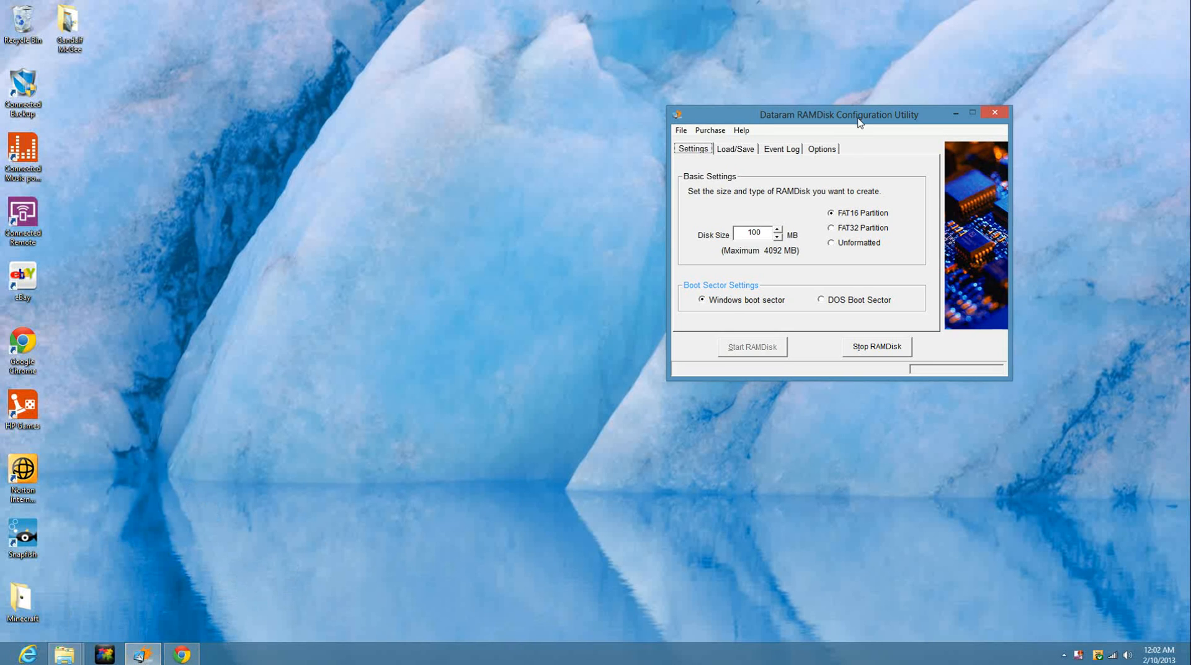
Step: Center the RAMDisk utility window and show the Load/Save disk image options
drag(839, 115, 808, 159)
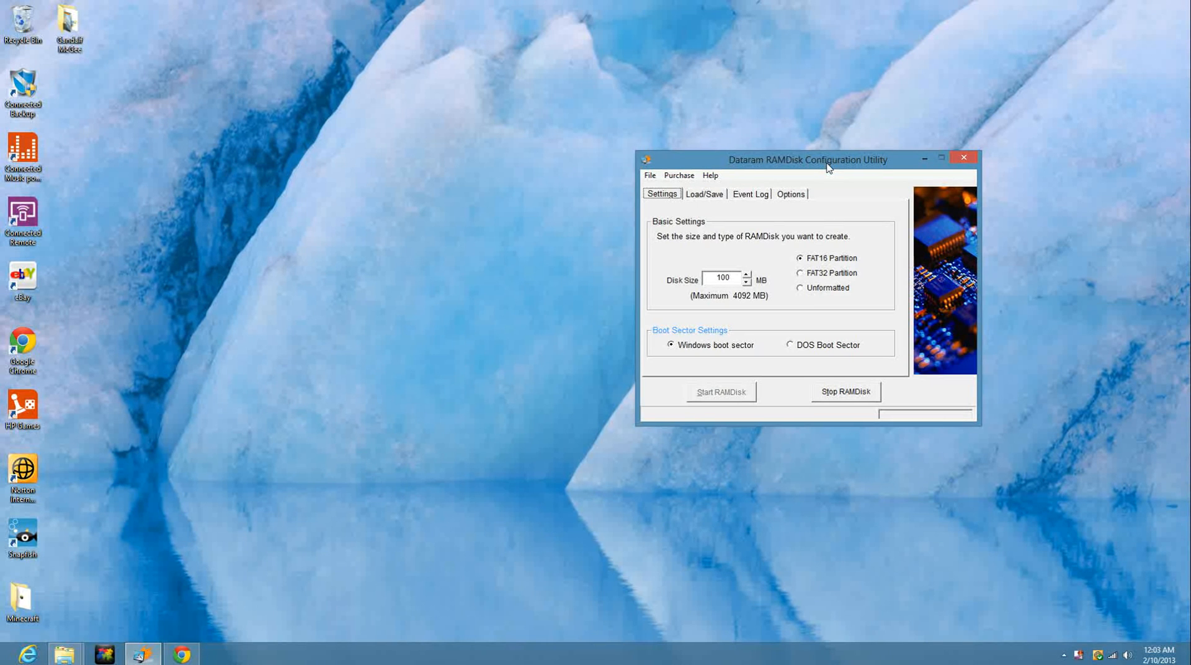
mouse_move(855, 166)
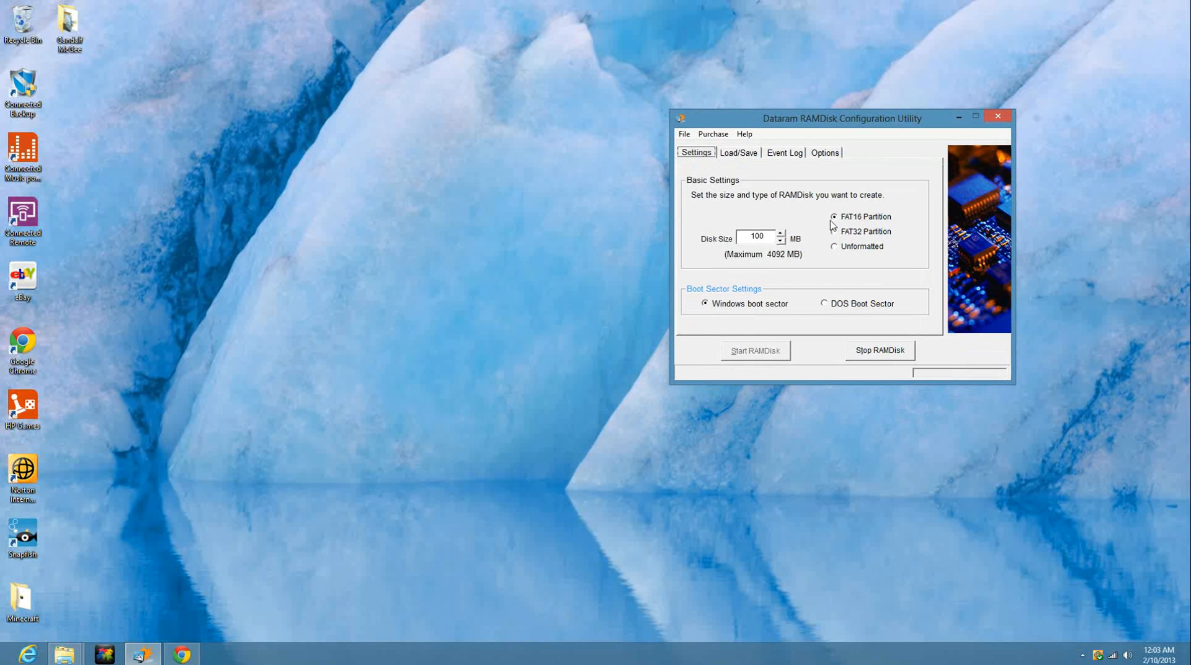
drag(842, 118, 634, 217)
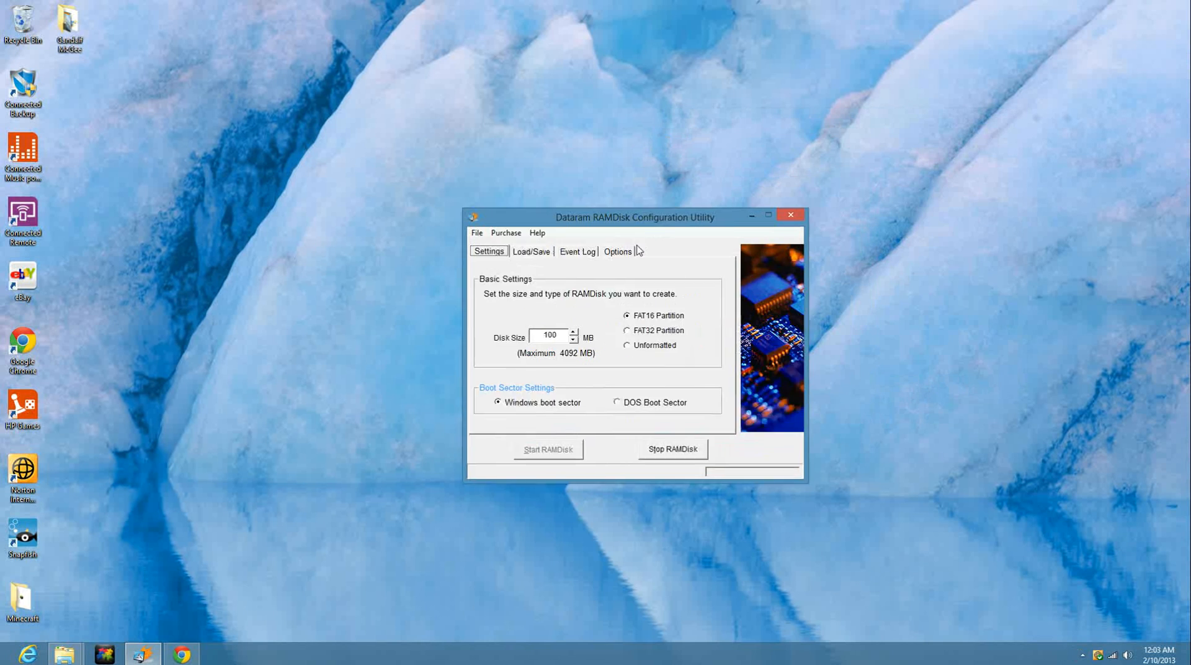
drag(633, 217, 543, 247)
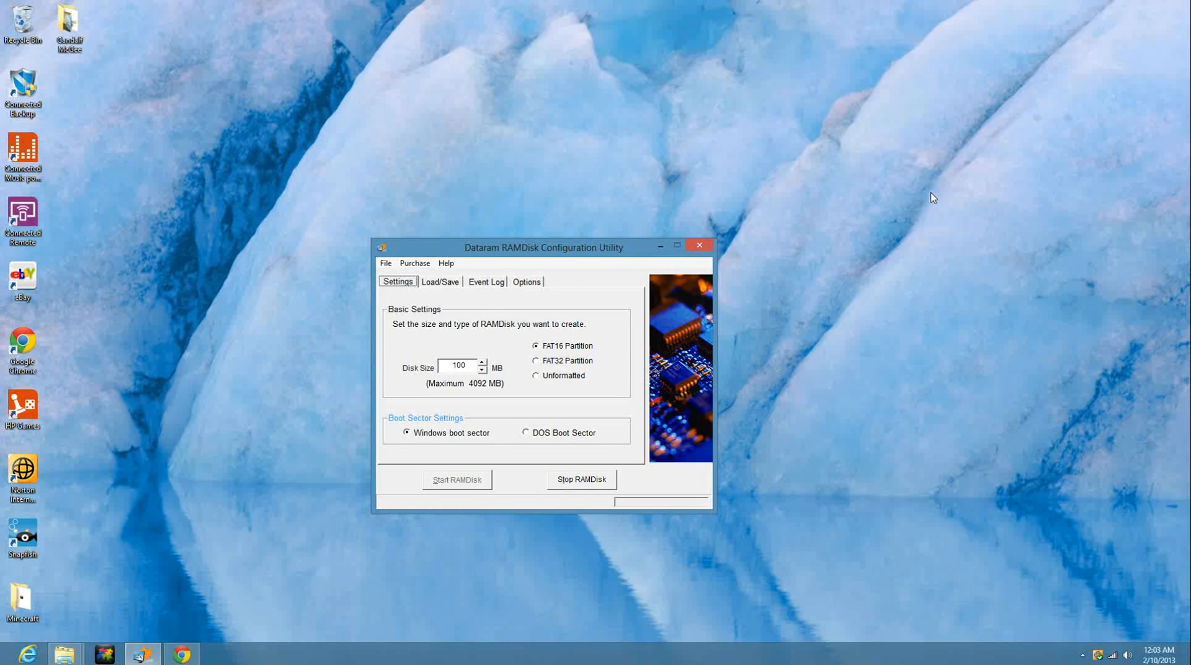
mouse_move(632, 351)
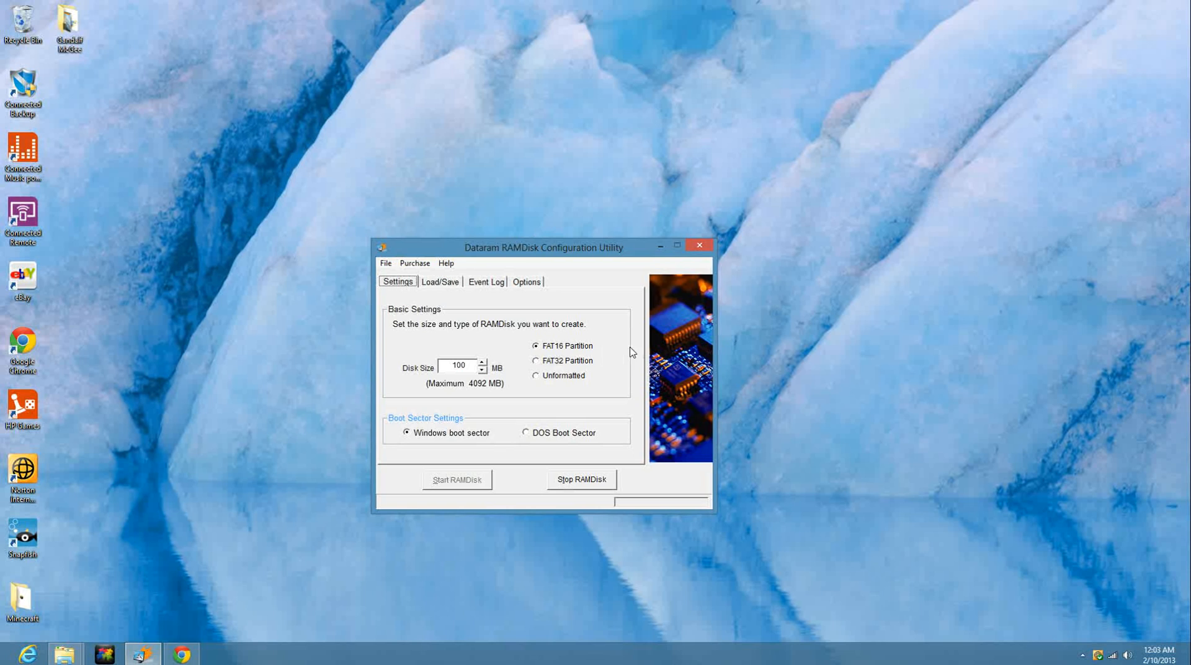
mouse_move(552, 379)
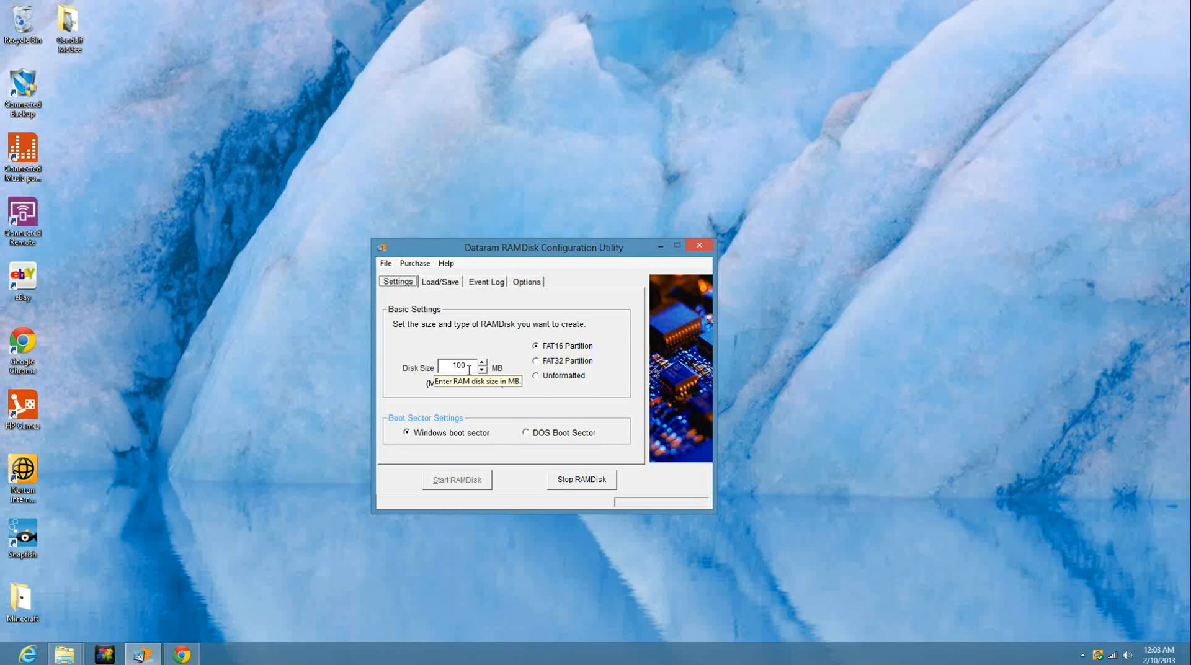
mouse_move(474, 296)
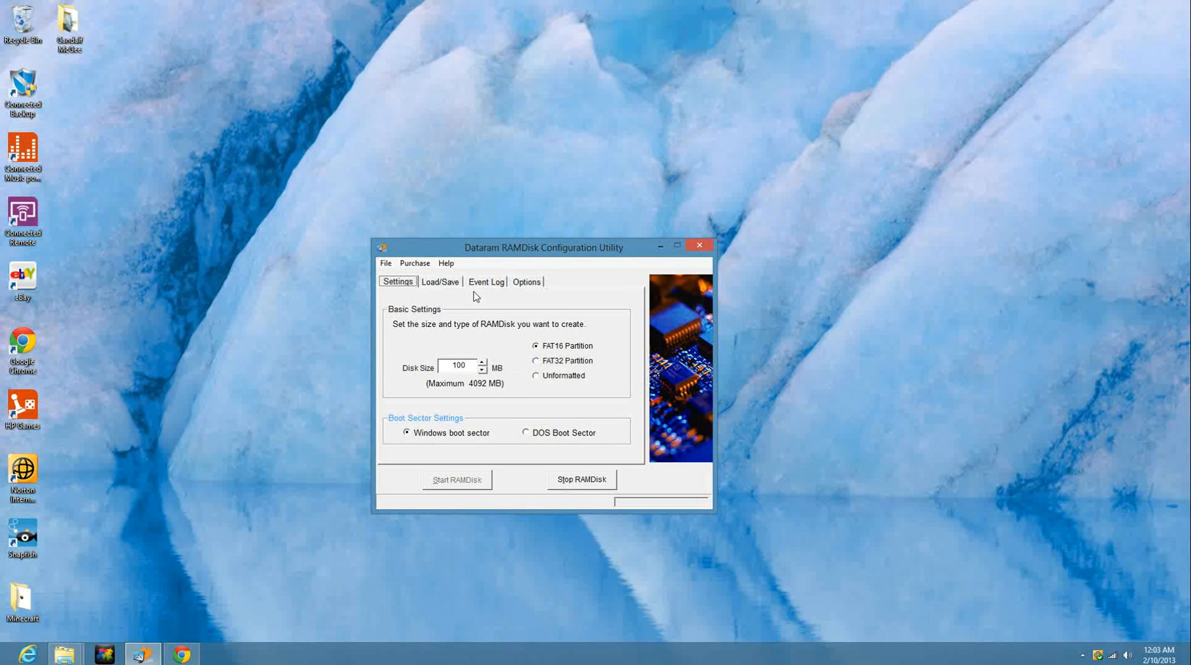
click(439, 280)
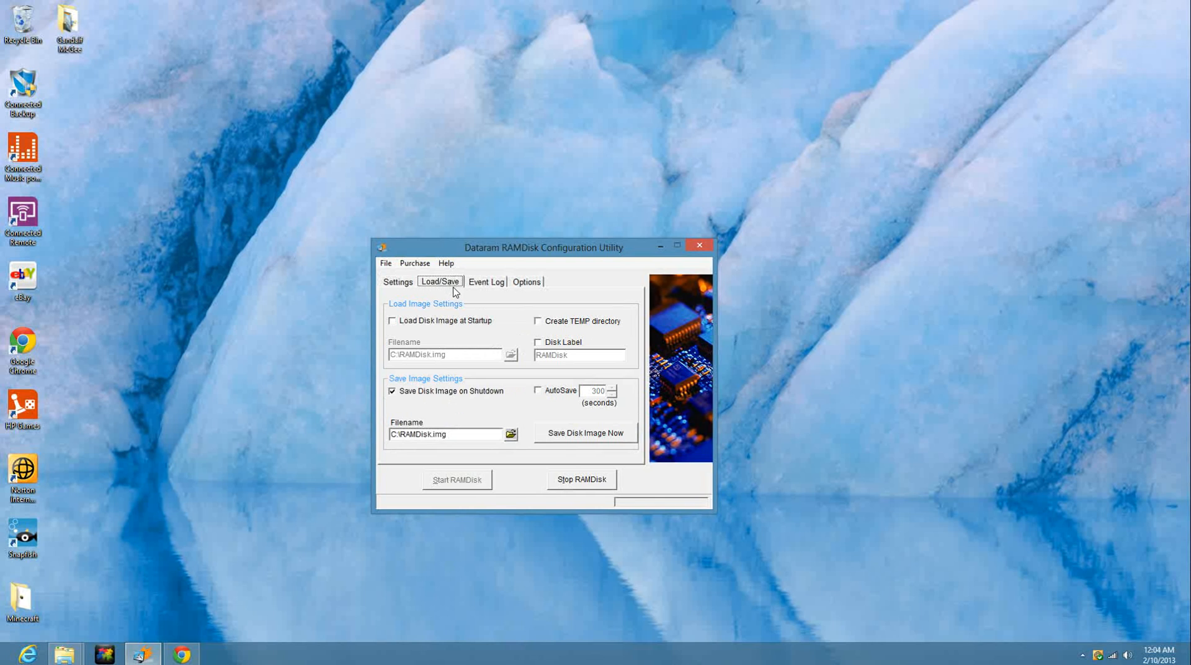
Step: Switch from the Load/Save tab back to the Settings tab
click(397, 282)
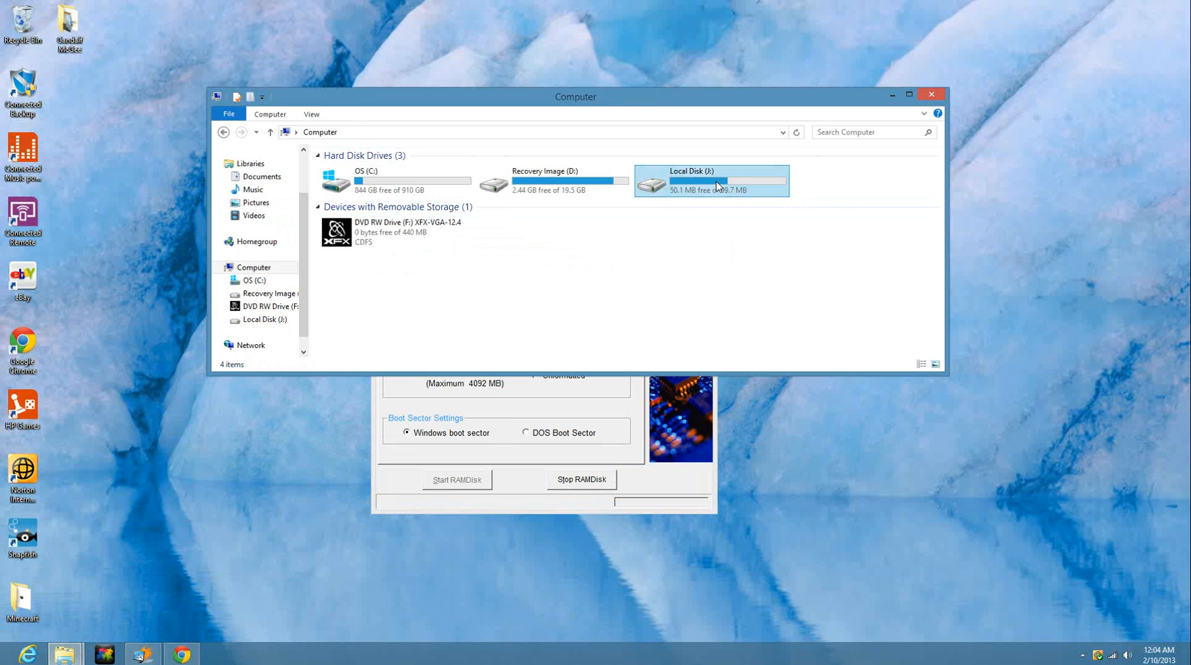
Step: Open Local Disk (J:) and its RAMdisk worlds folder, then return to Computer
double_click(711, 181)
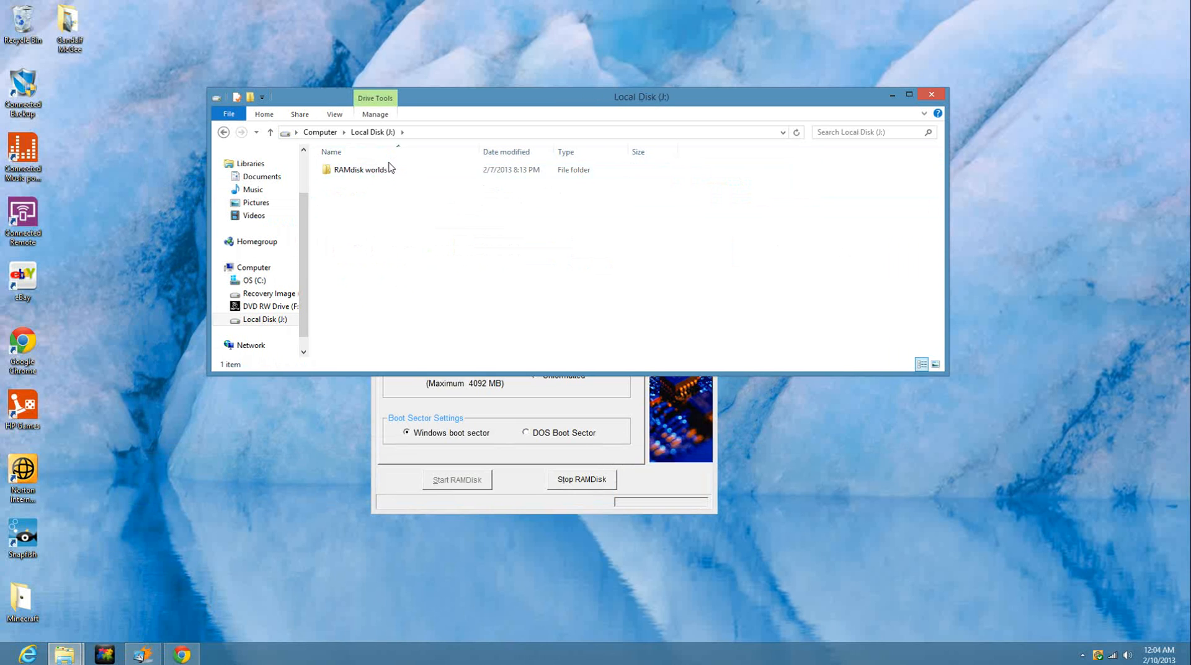
double_click(357, 169)
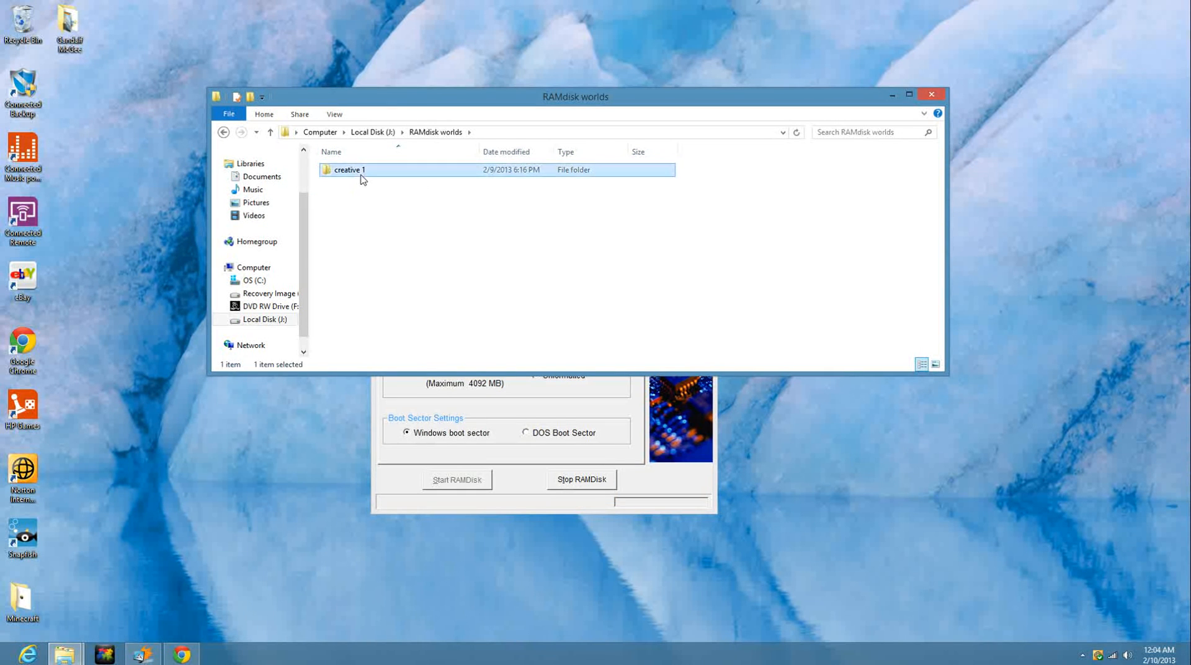
double_click(349, 169)
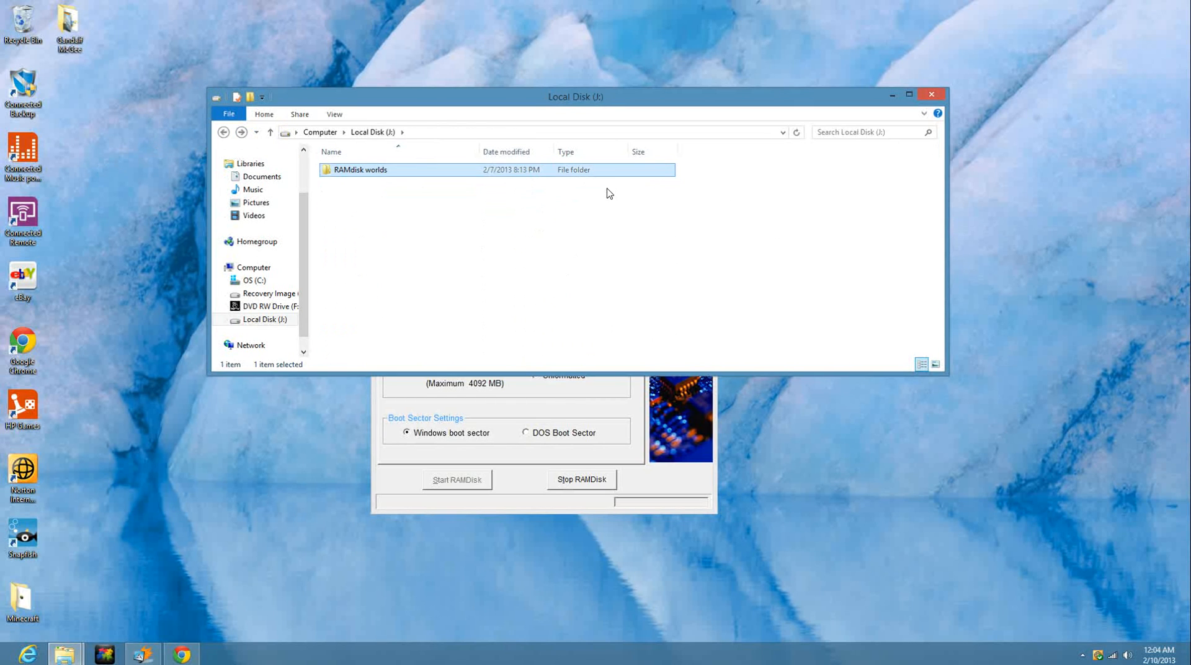
mouse_move(400, 142)
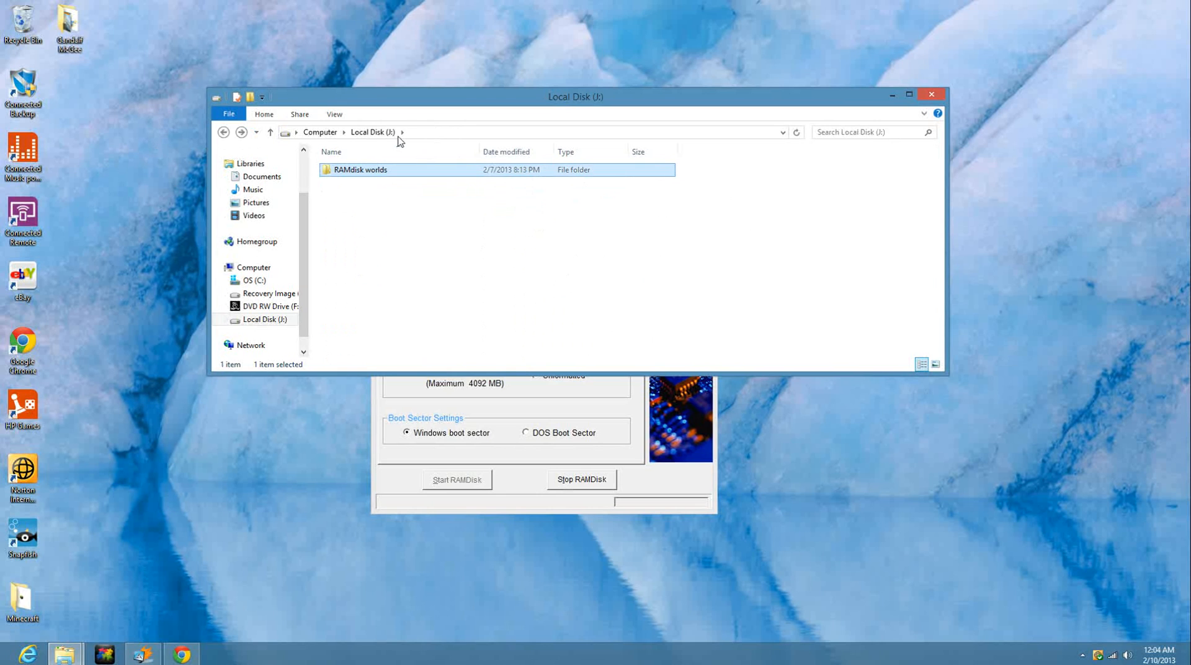
click(224, 132)
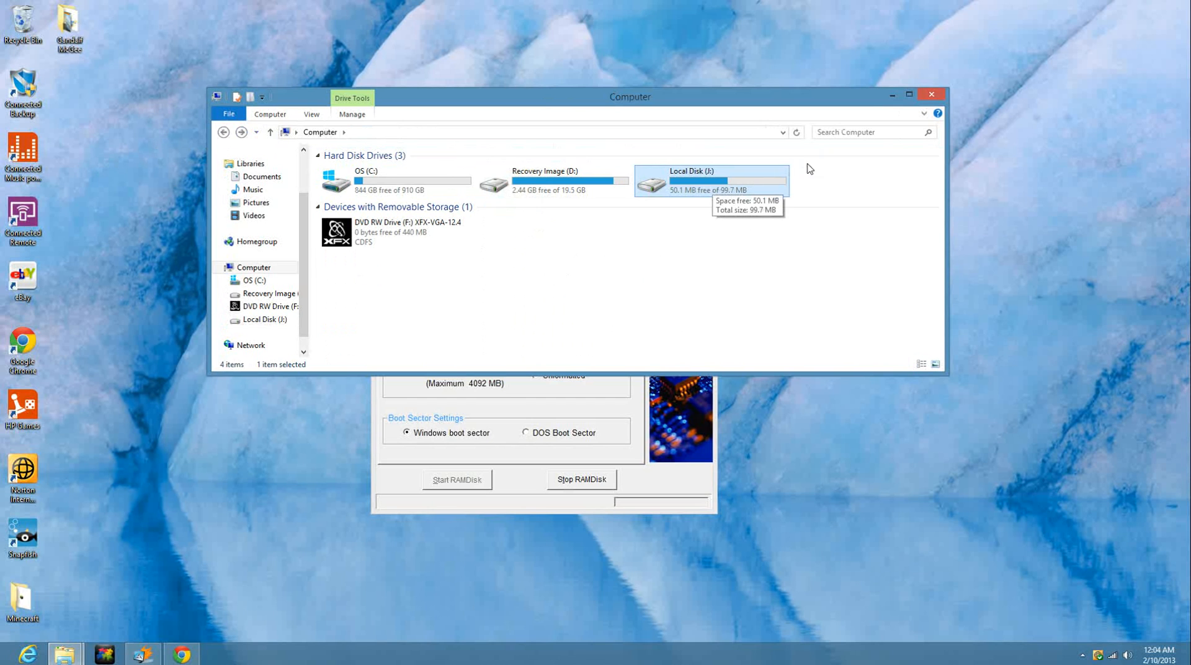
mouse_move(890, 112)
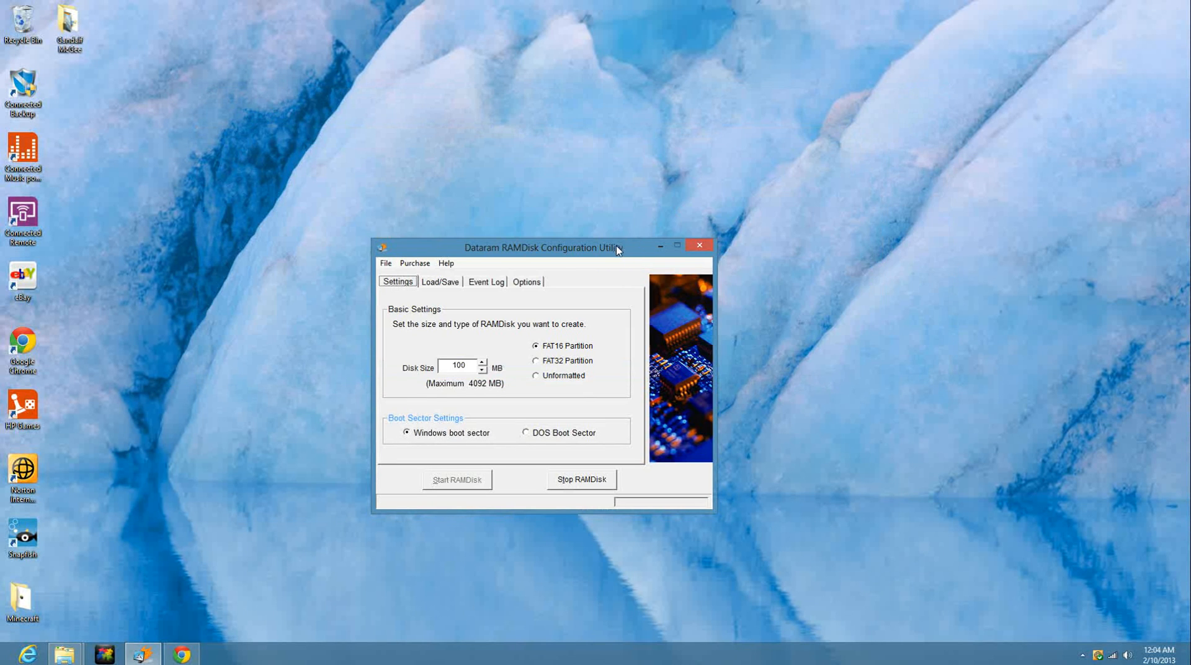
drag(542, 247, 760, 129)
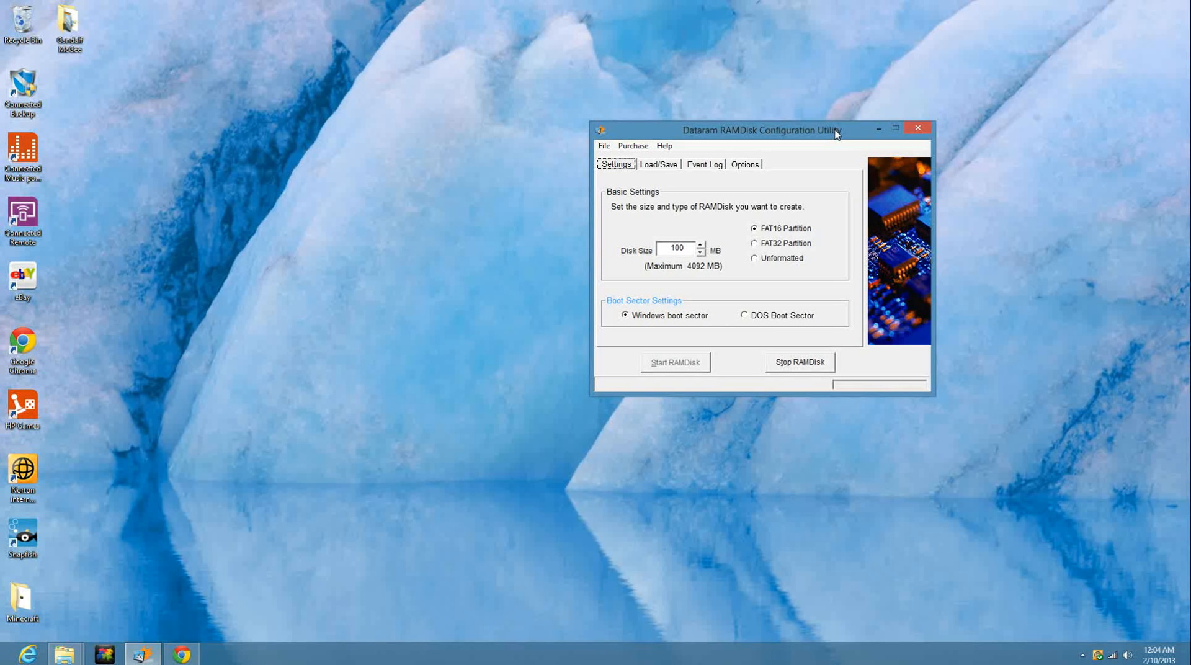
mouse_move(685, 143)
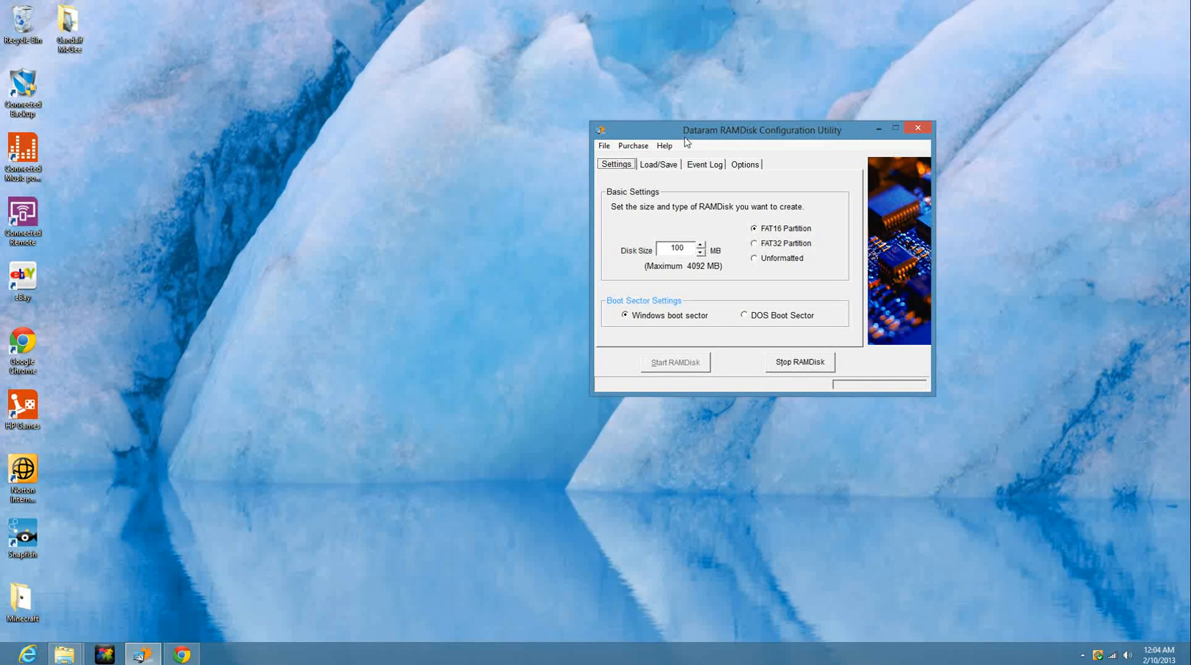
mouse_move(751, 137)
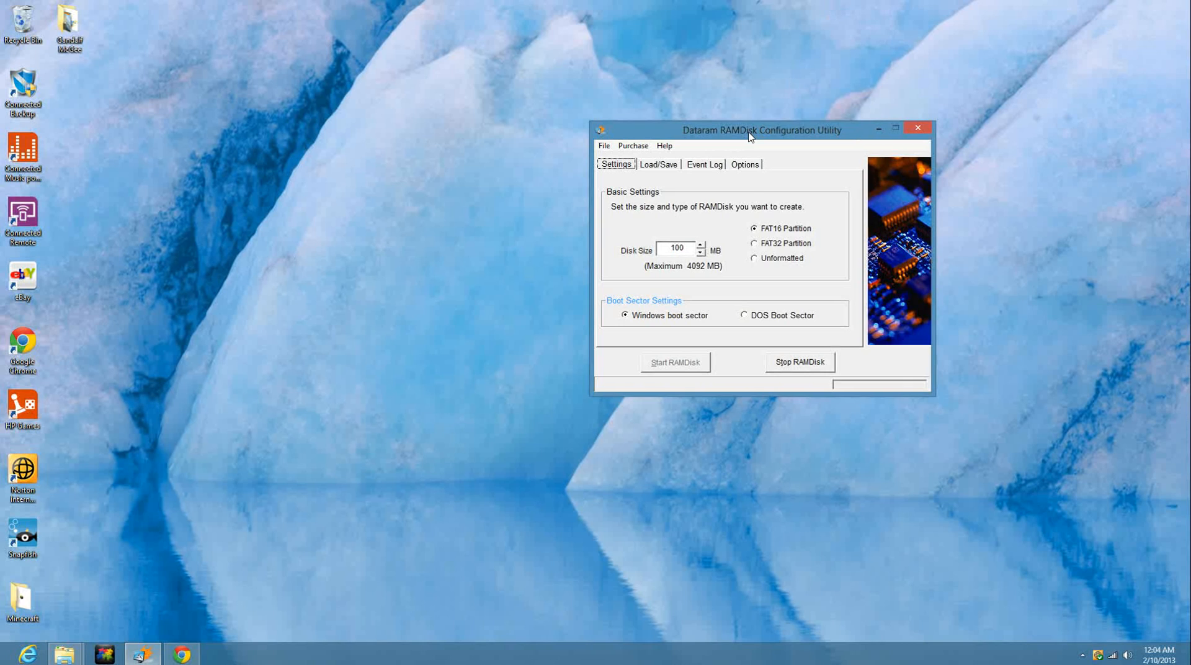
mouse_move(770, 288)
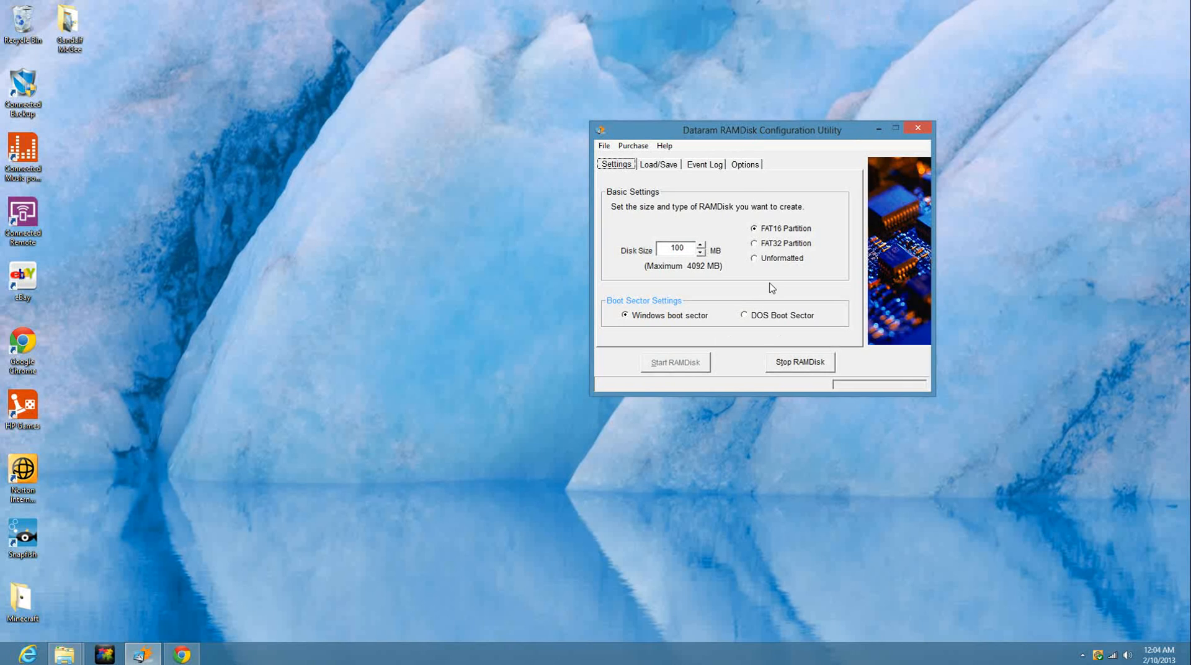
triple_click(675, 249)
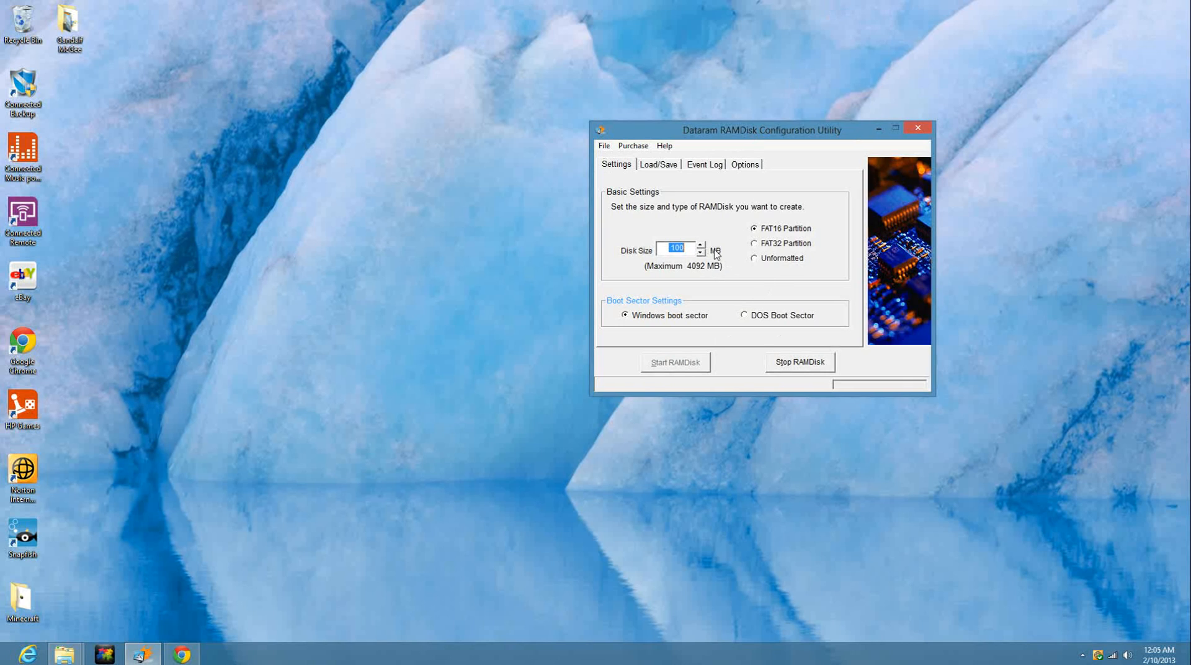
mouse_move(797, 261)
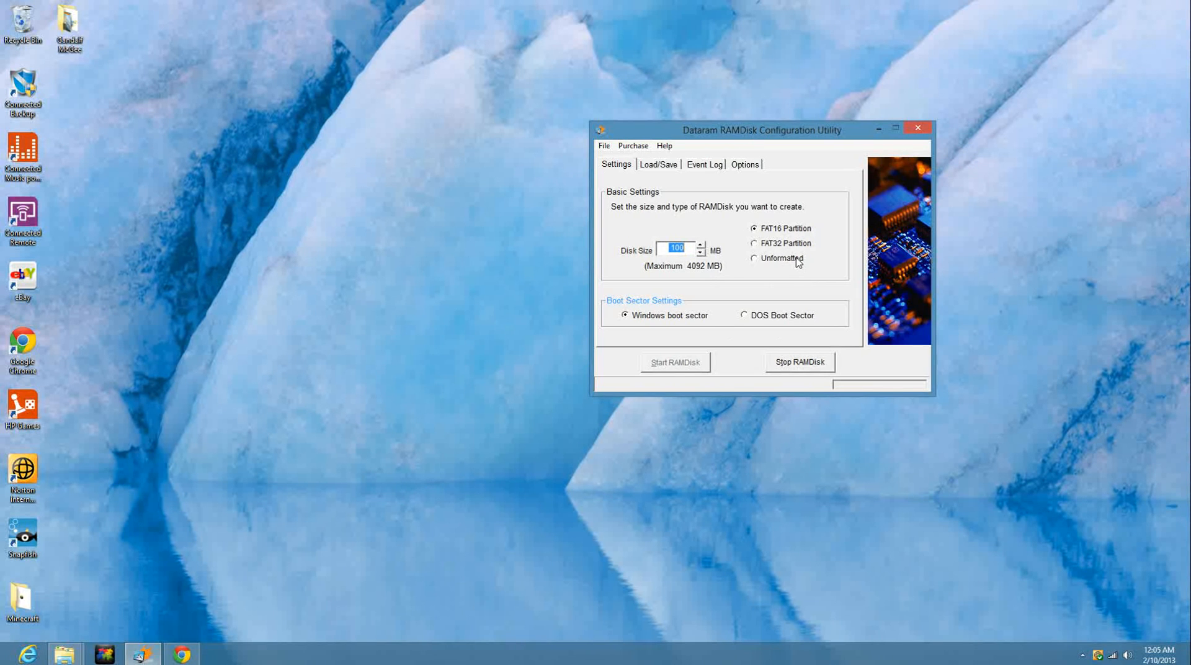